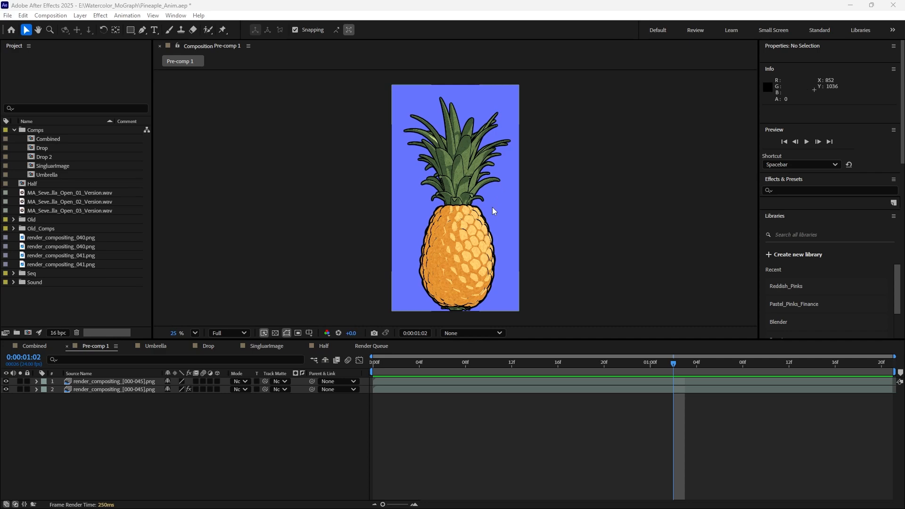
{"action": "mouse_move", "coordinate": [518, 224]}
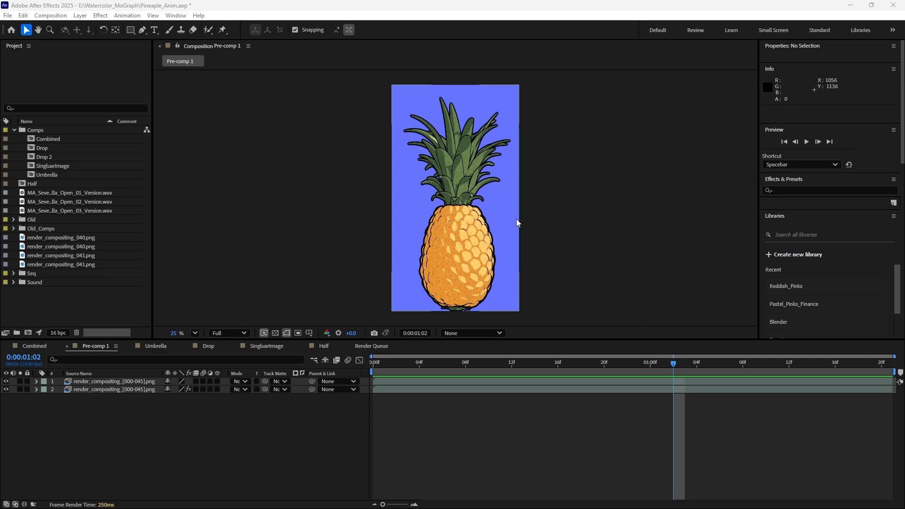
Open Pre-comp 1's Composition Settings (1080×1920, 24 fps, Medium Blue background) via the Composition menu.
{"action": "key", "text": "`"}
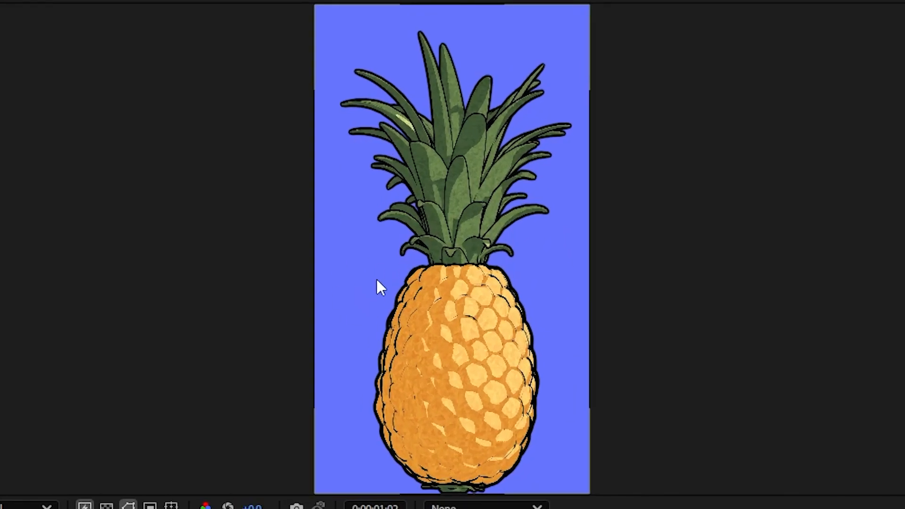
{"action": "mouse_move", "coordinate": [529, 287]}
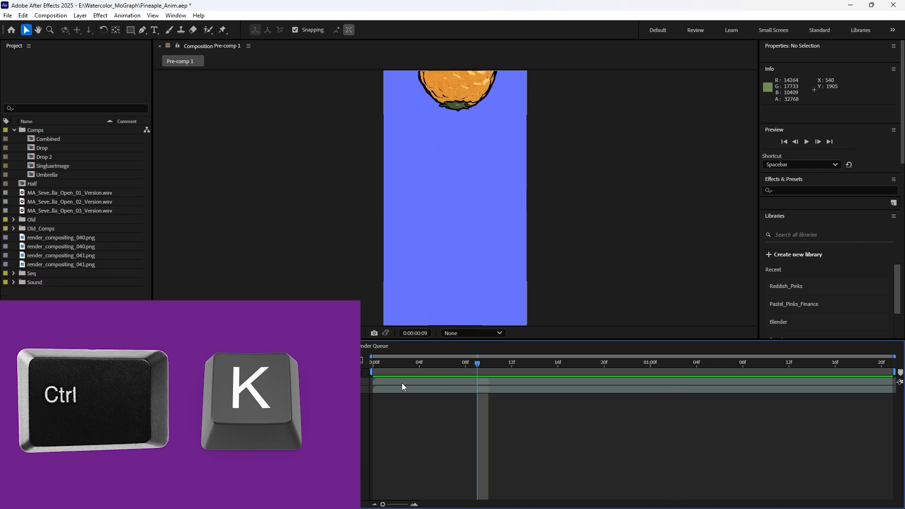
{"action": "key", "text": "ctrl+k"}
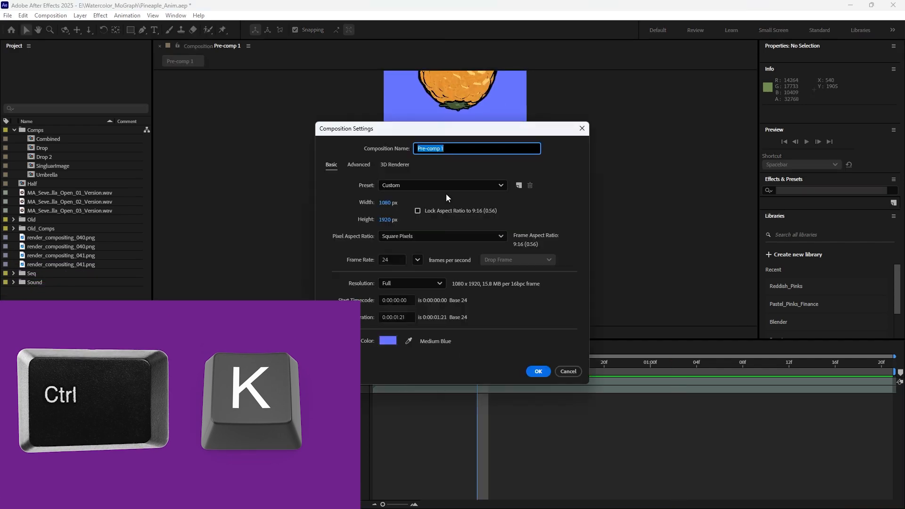
{"action": "left_click", "coordinate": [536, 372]}
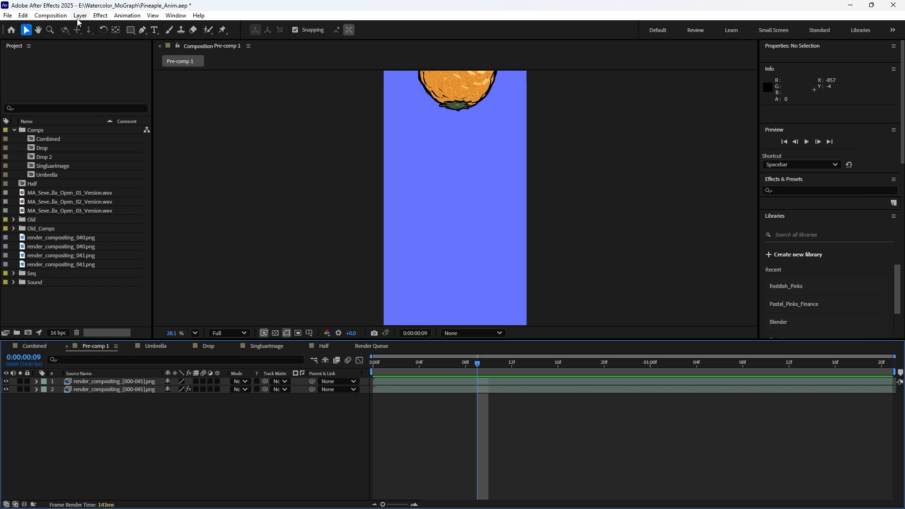
{"action": "left_click", "coordinate": [50, 15]}
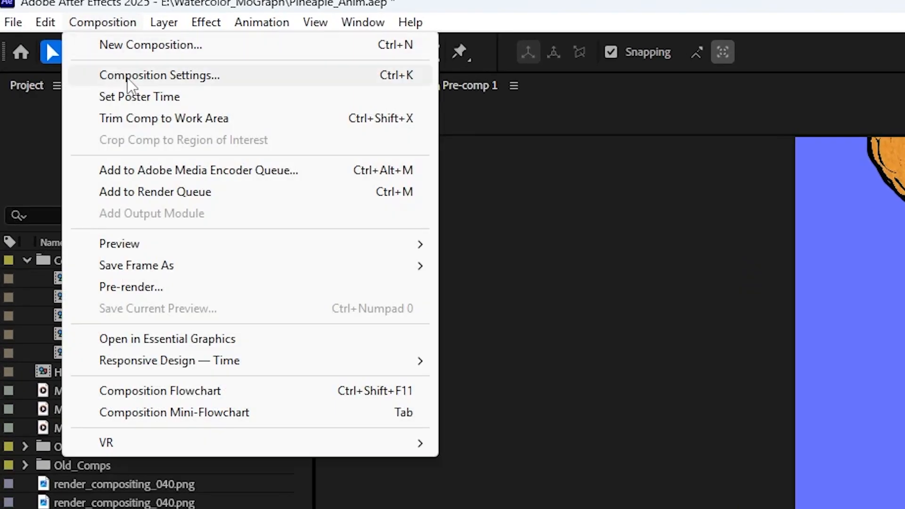
{"action": "mouse_move", "coordinate": [421, 85]}
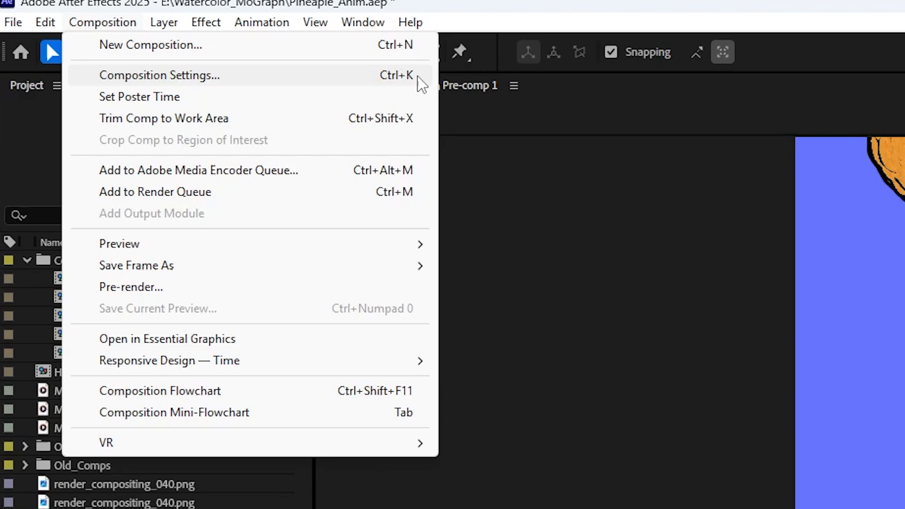
{"action": "mouse_move", "coordinate": [349, 63]}
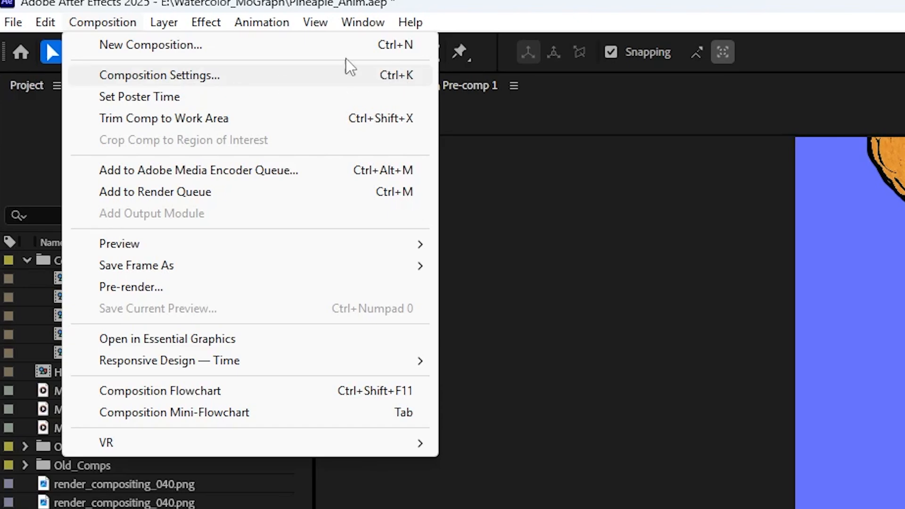
{"action": "mouse_move", "coordinate": [199, 86]}
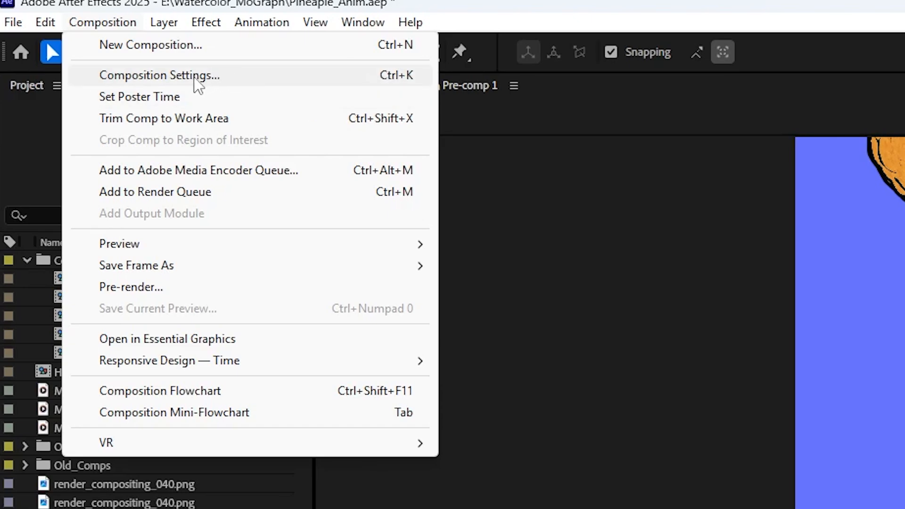
{"action": "left_click", "coordinate": [158, 75]}
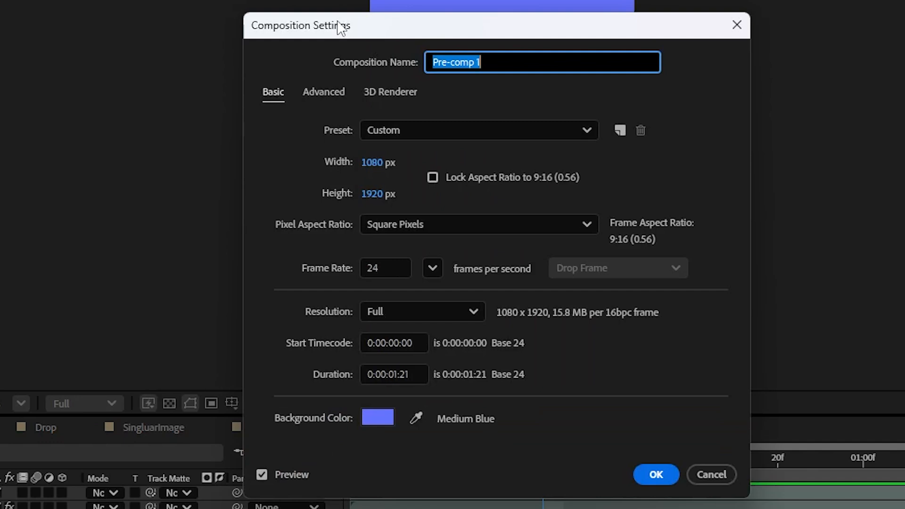
{"action": "mouse_move", "coordinate": [300, 423]}
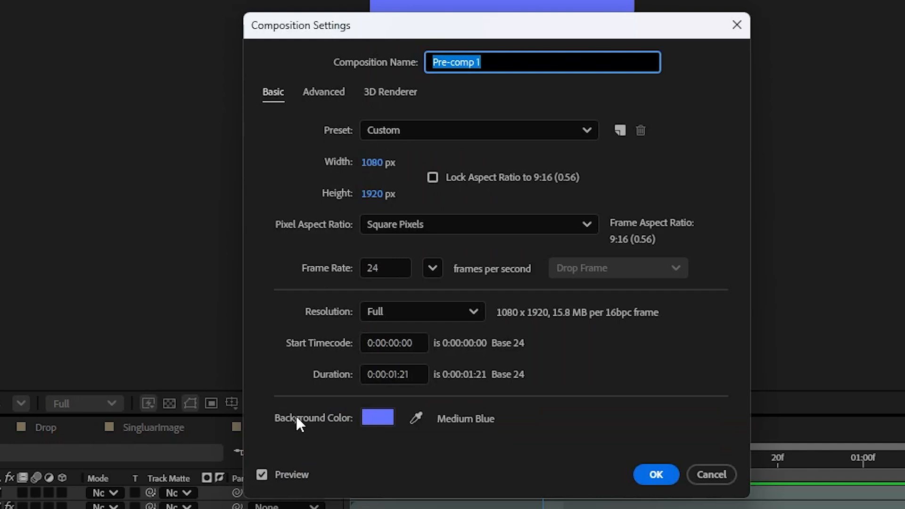
{"action": "mouse_move", "coordinate": [459, 54]}
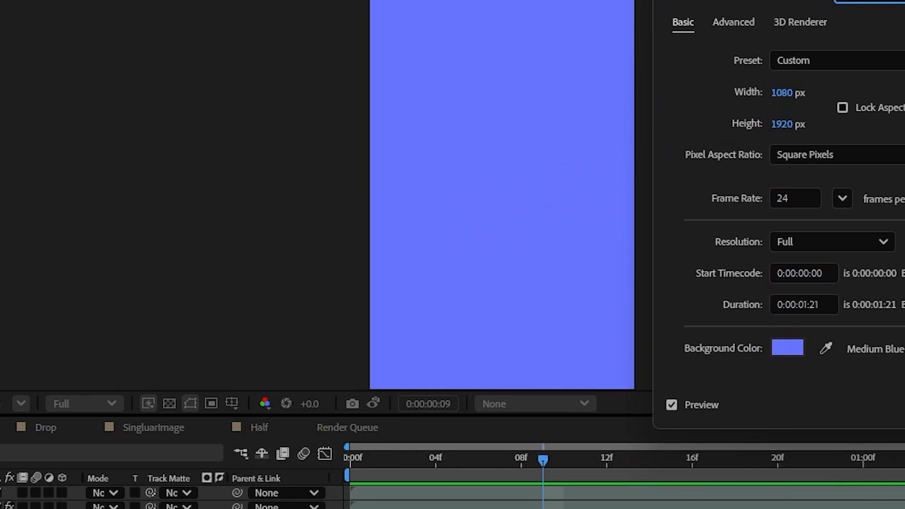
Open the Background Color picker showing the current Medium Blue (6674FF).
{"action": "left_click", "coordinate": [787, 348]}
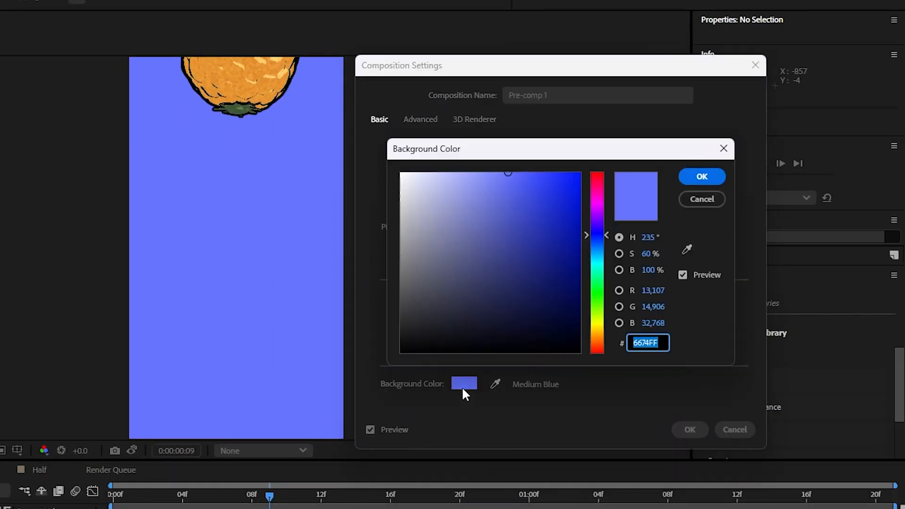
{"action": "mouse_move", "coordinate": [421, 160]}
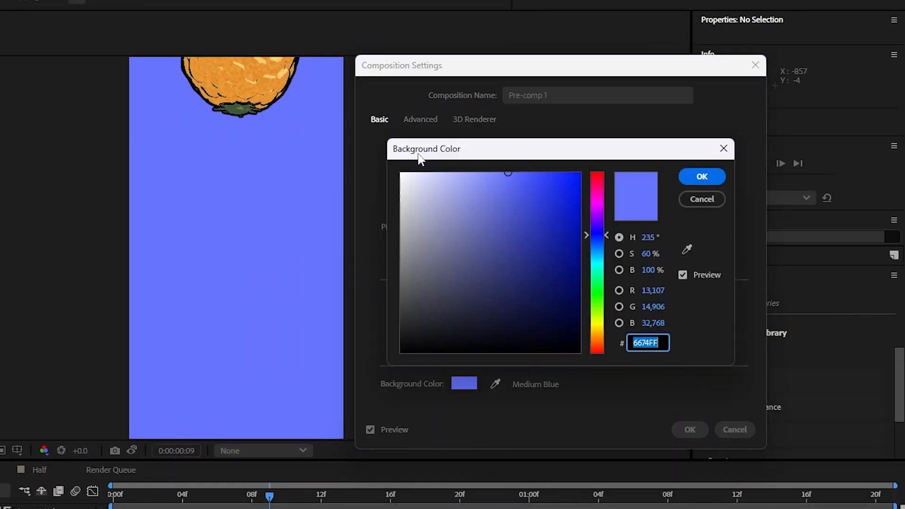
Set Pre-comp 1's background color to orange (FF8D30) and confirm.
{"action": "left_click", "coordinate": [559, 197]}
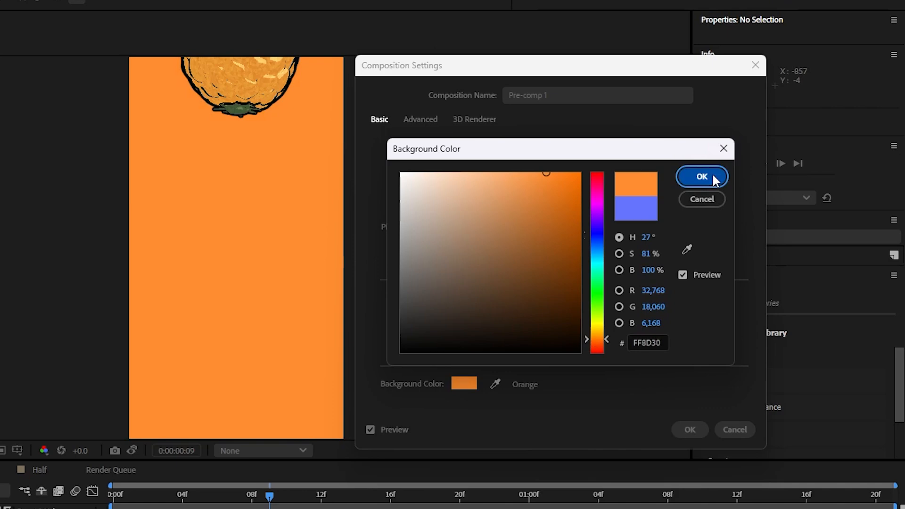
{"action": "left_click", "coordinate": [702, 176]}
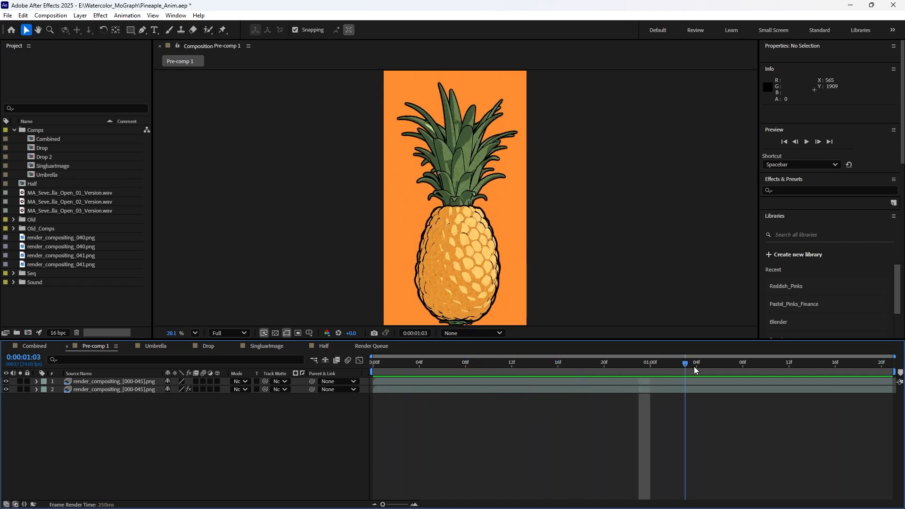
Scrub to a later frame and show the pineapple over the transparency checkerboard.
{"action": "left_click_drag", "start_coordinate": [685, 362], "coordinate": [732, 362]}
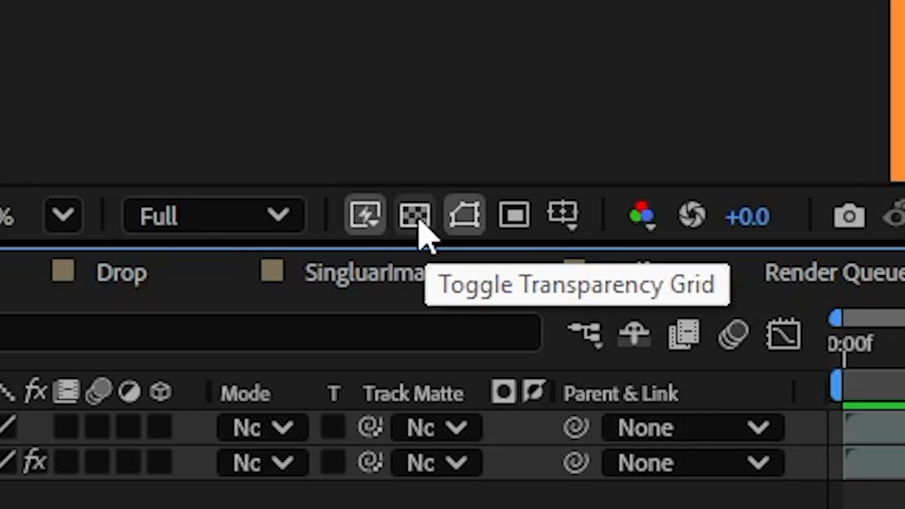
{"action": "left_click", "coordinate": [413, 216]}
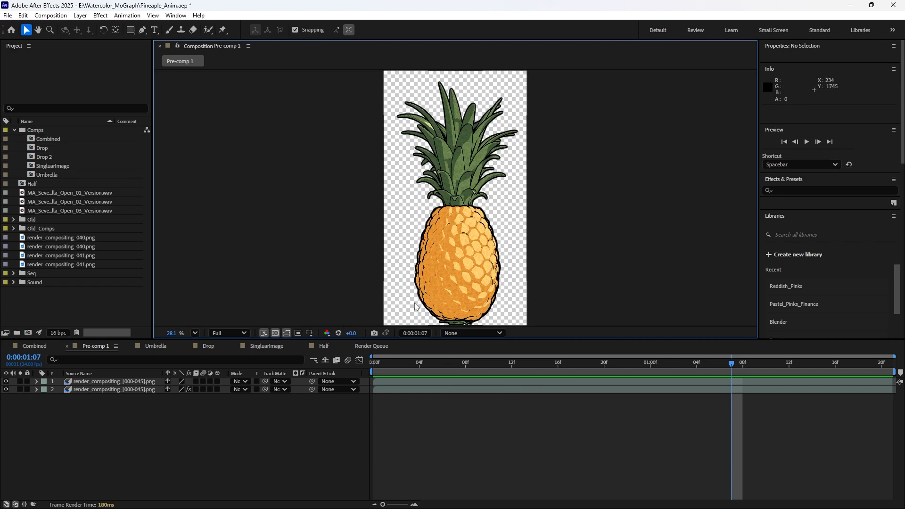
Toggle the transparency grid to compare checkerboard and orange, ending on the orange background.
{"action": "left_click", "coordinate": [275, 333]}
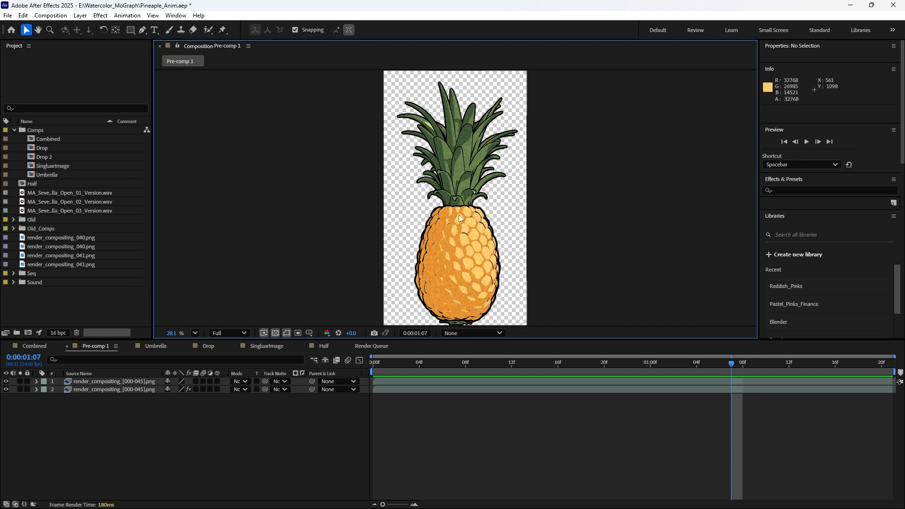
{"action": "mouse_move", "coordinate": [464, 231]}
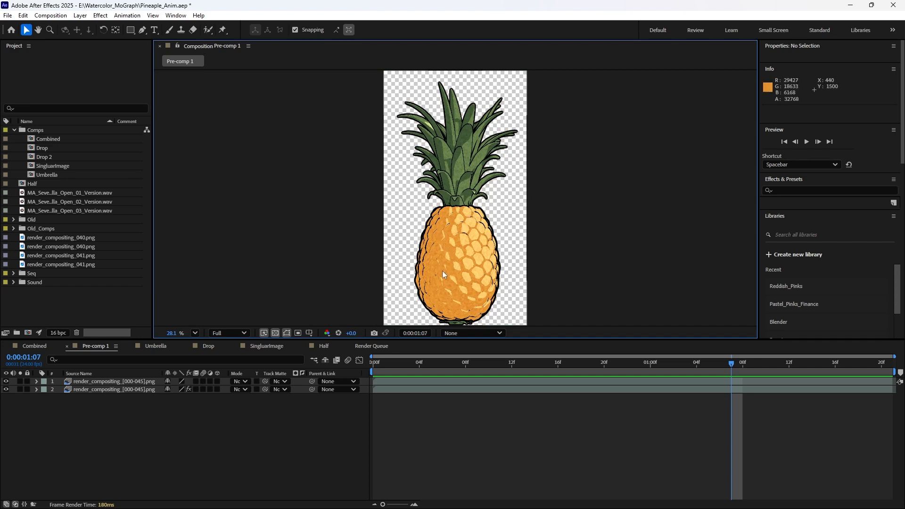
{"action": "mouse_move", "coordinate": [494, 270]}
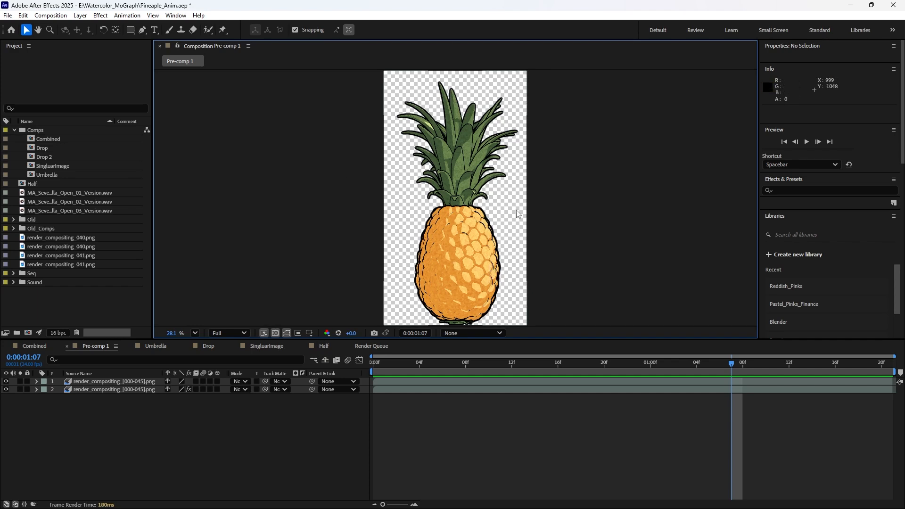
{"action": "left_click", "coordinate": [276, 333]}
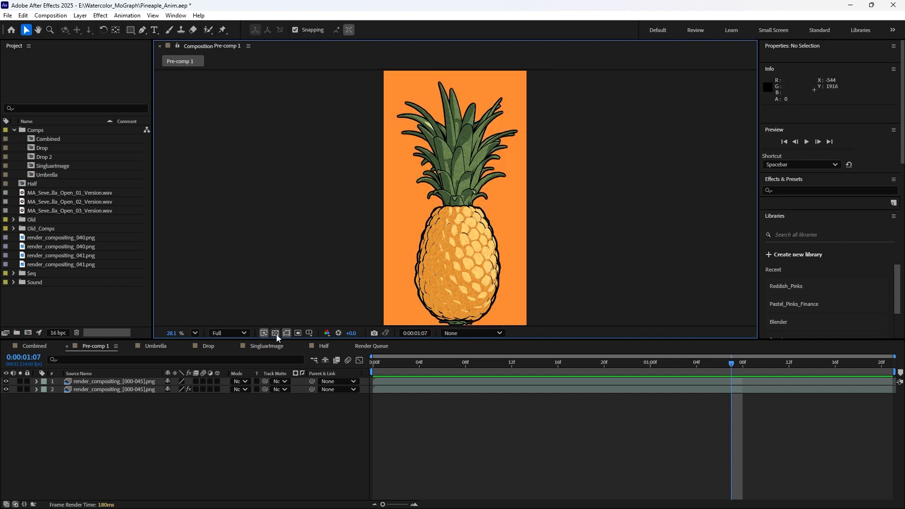
{"action": "left_click", "coordinate": [286, 333]}
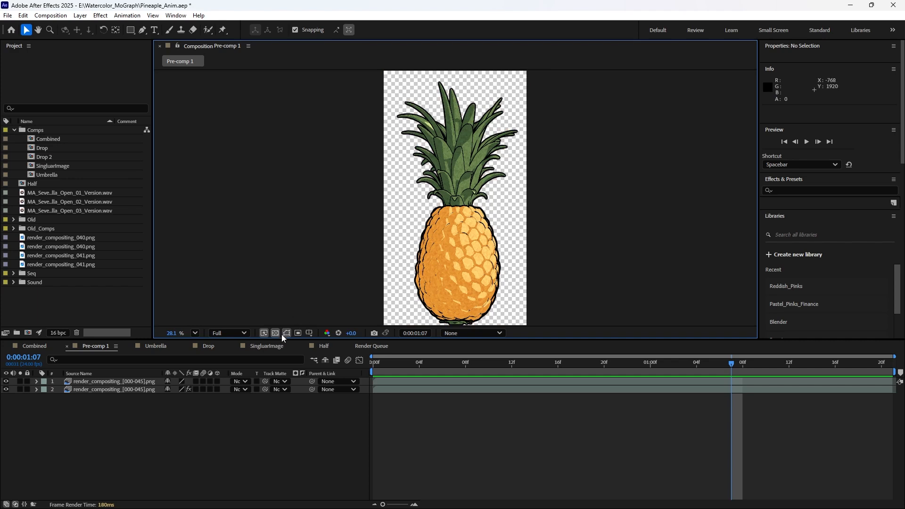
{"action": "left_click", "coordinate": [286, 333]}
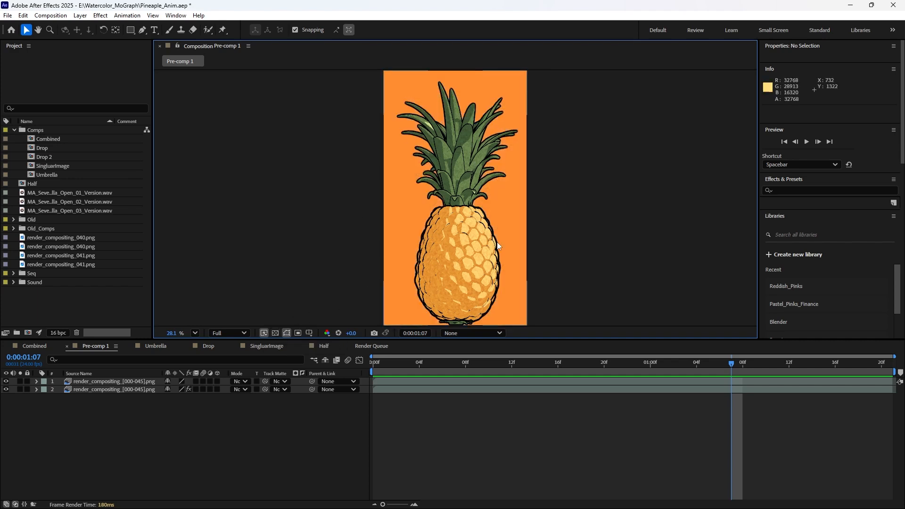
{"action": "left_click", "coordinate": [50, 16]}
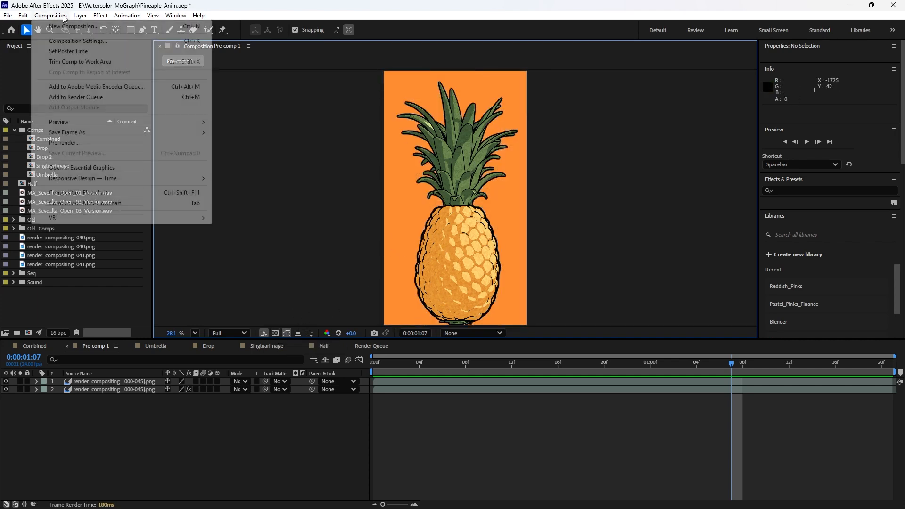
{"action": "left_click", "coordinate": [78, 40]}
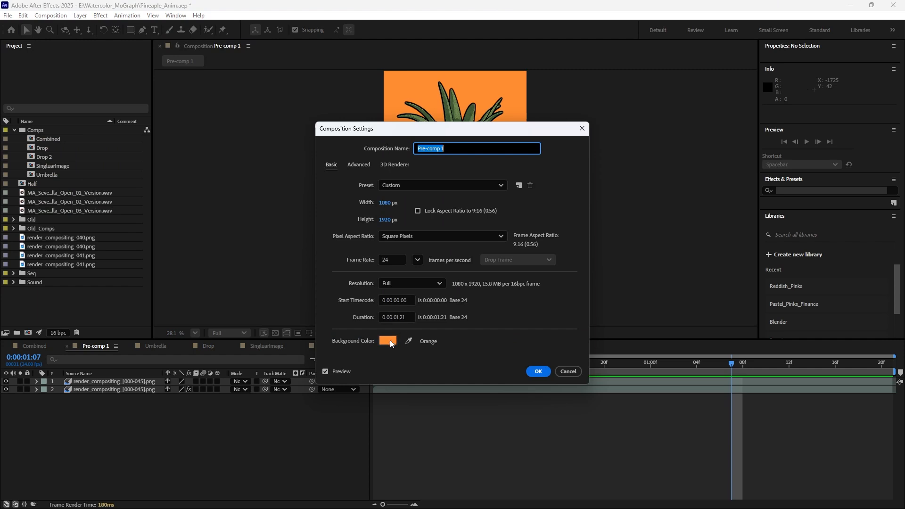
{"action": "left_click", "coordinate": [536, 372]}
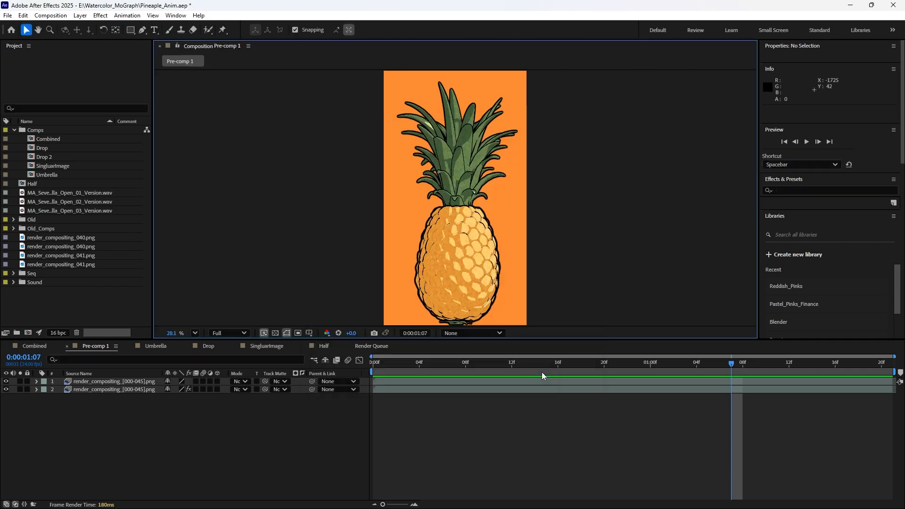
{"action": "mouse_move", "coordinate": [456, 426]}
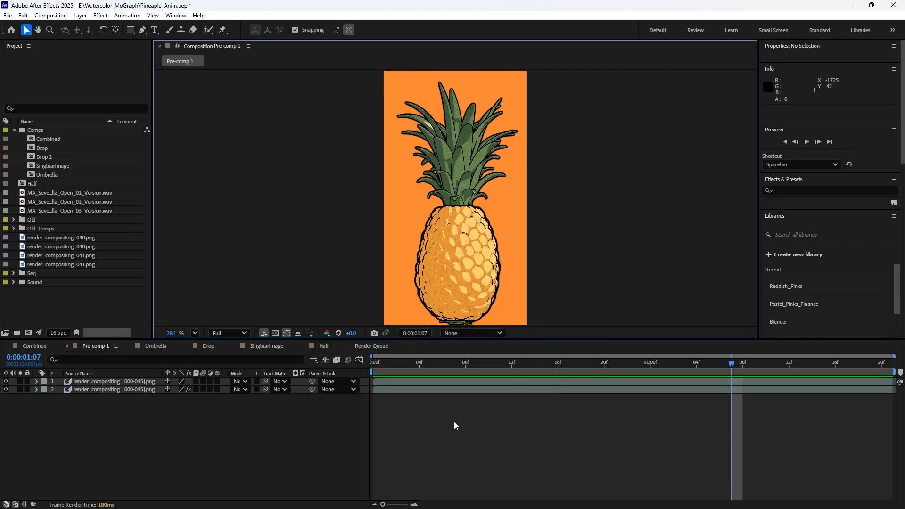